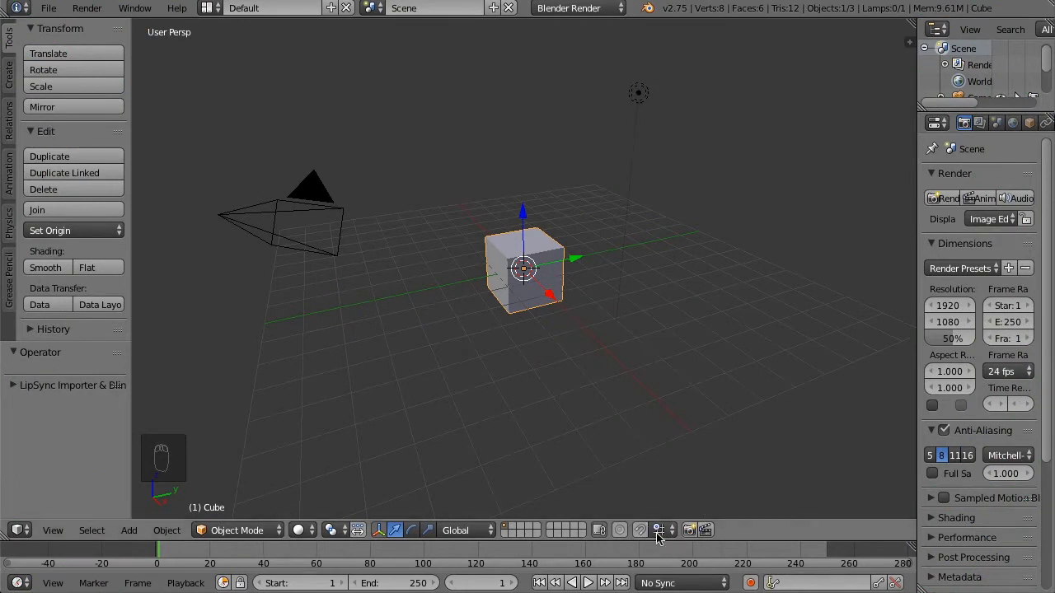
pyautogui.moveTo(639, 528)
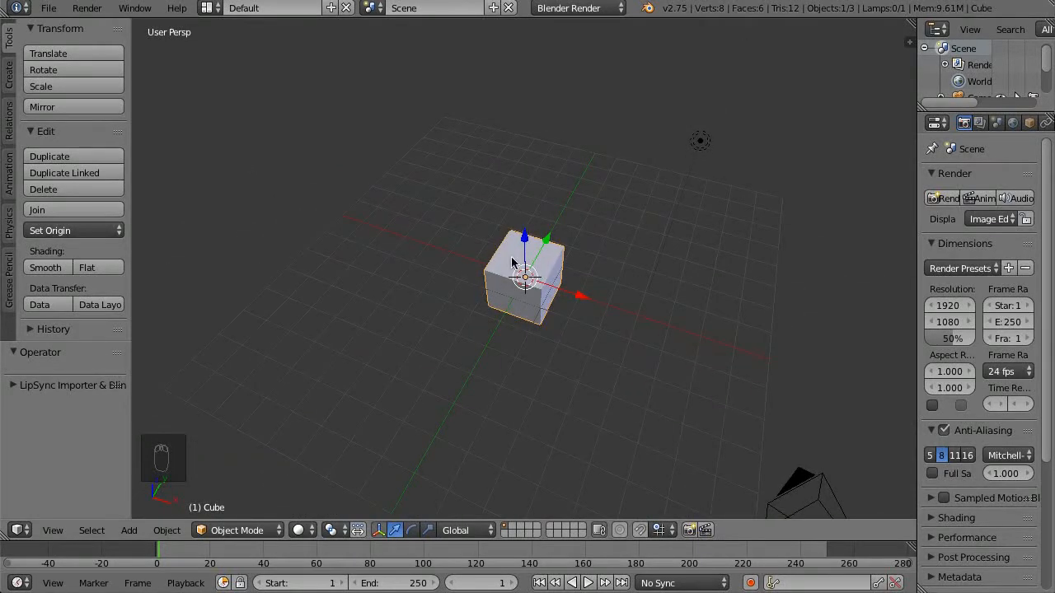
# - Duplicate the cube, drag the copy around, then cancel so Cube.001 stays on the original
pyautogui.press('shift+d')
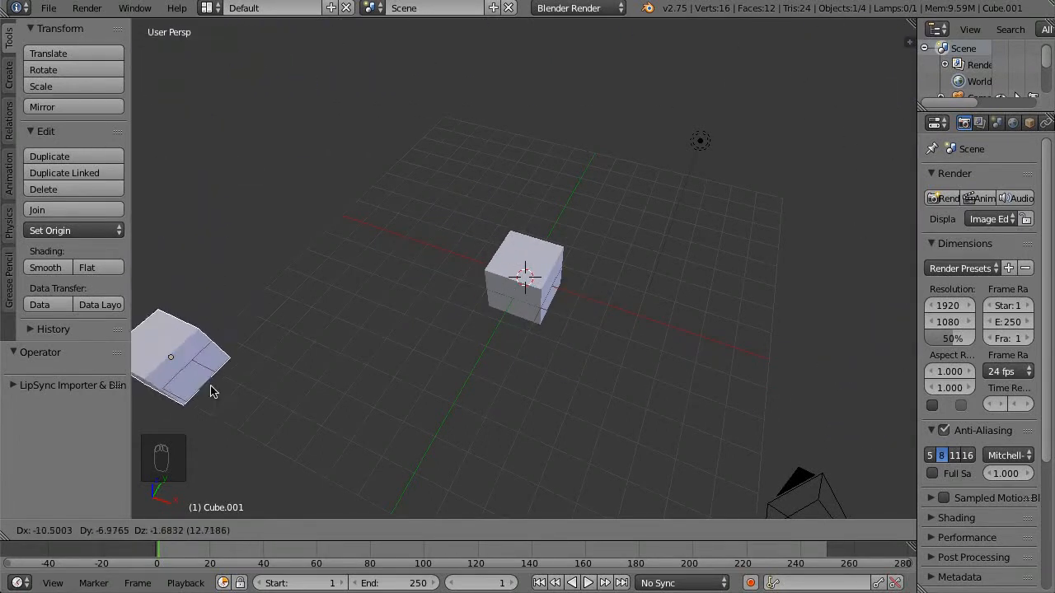
pyautogui.moveTo(171, 356); pyautogui.dragTo(583, 322)
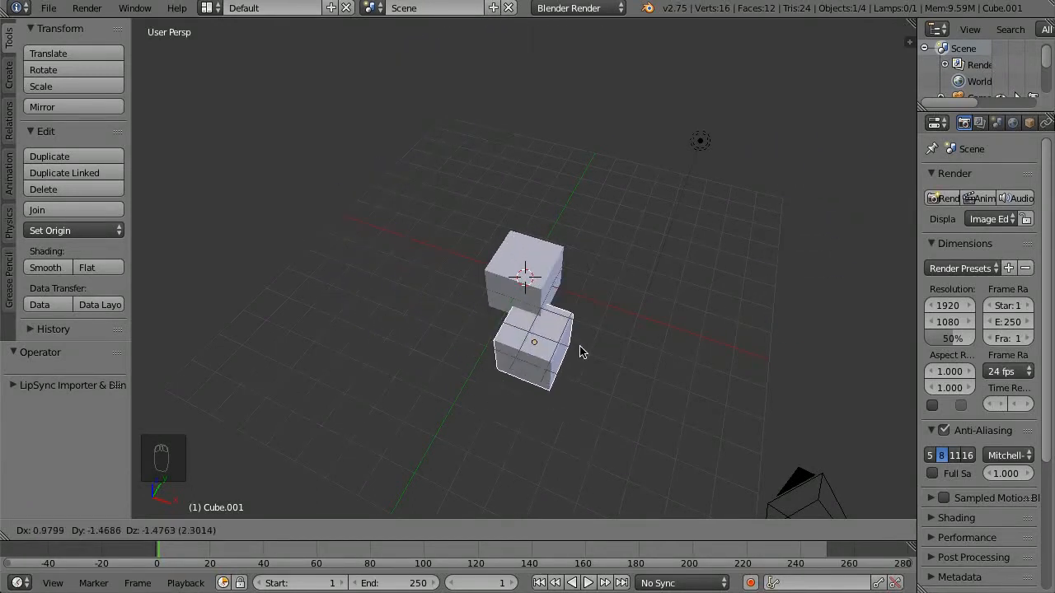
pyautogui.moveTo(533, 341); pyautogui.dragTo(746, 253)
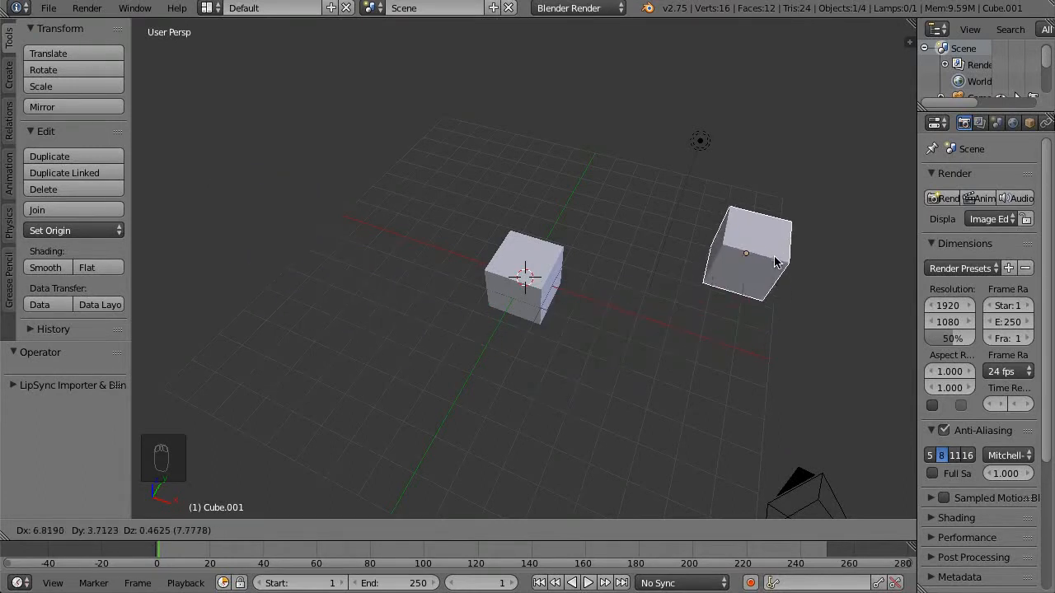
pyautogui.moveTo(746, 253); pyautogui.dragTo(470, 179)
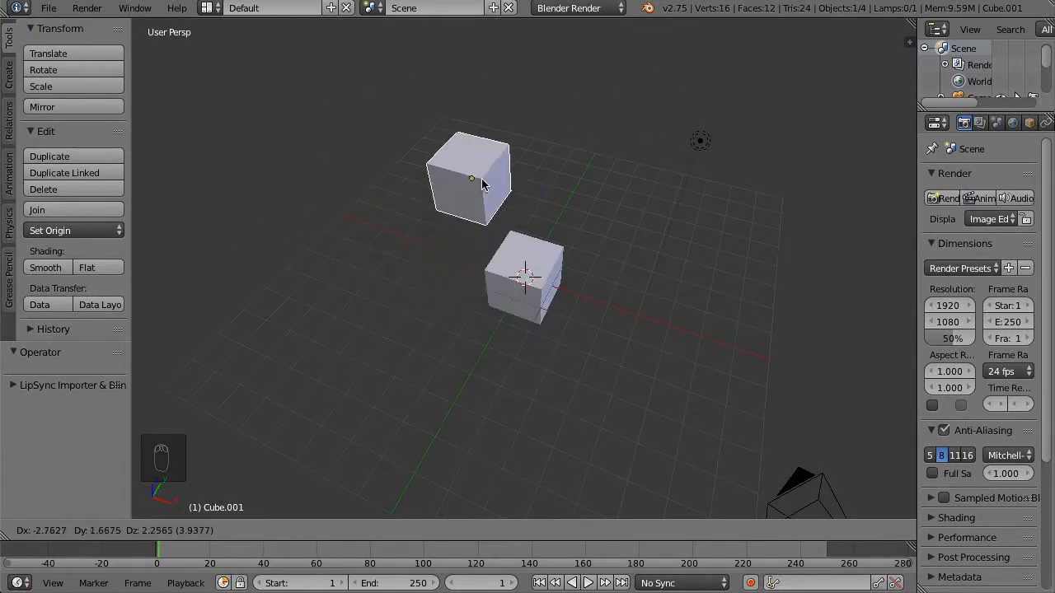
pyautogui.moveTo(469, 177); pyautogui.dragTo(420, 259)
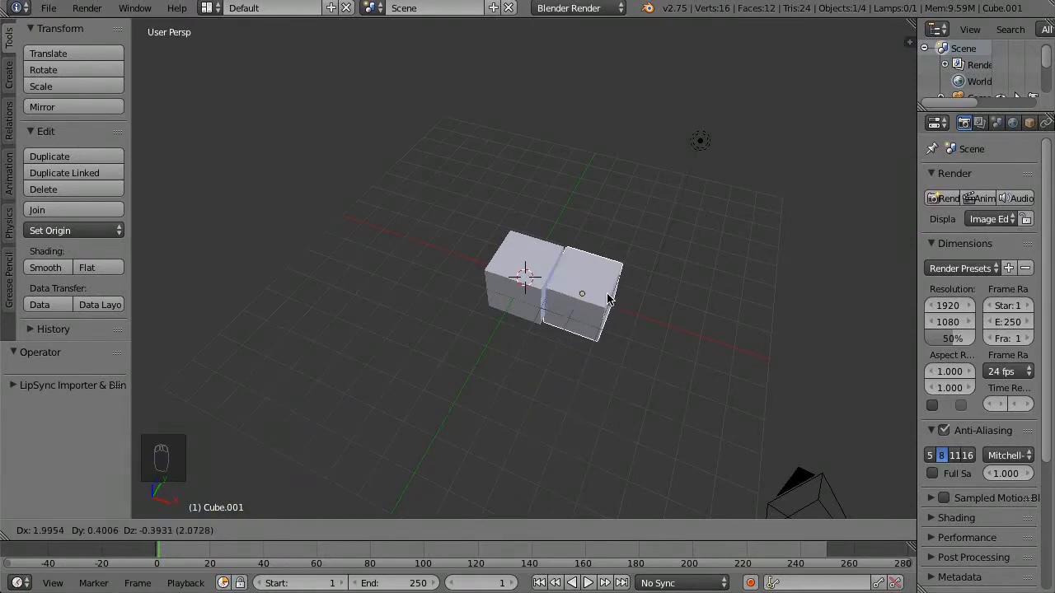
pyautogui.moveTo(581, 294); pyautogui.dragTo(456, 248)
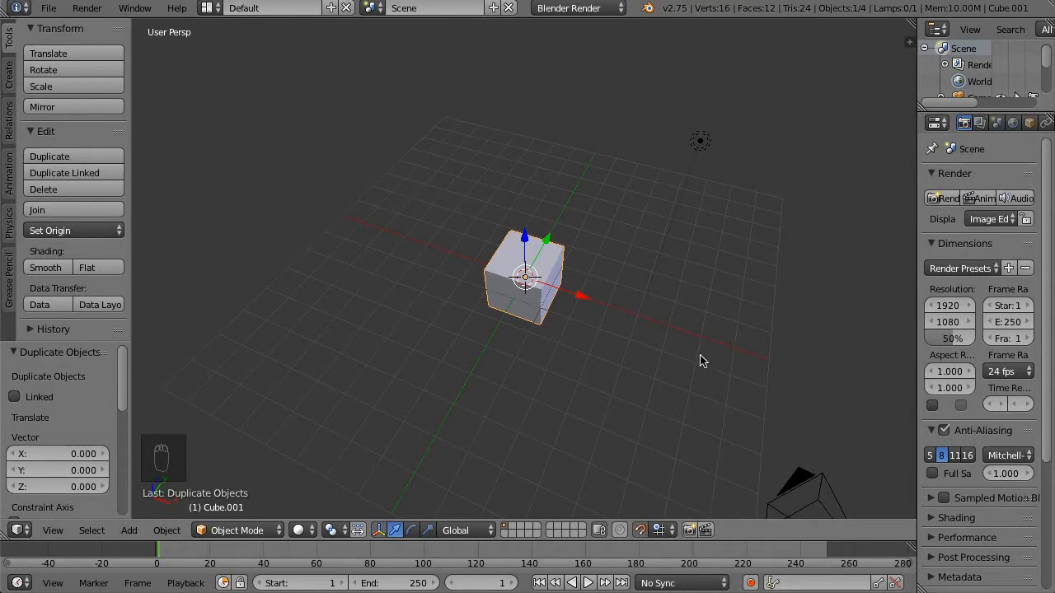
# - Enable Increment snapping and test-move Cube.001 four units along X before cancelling
pyautogui.press('shift+tab')
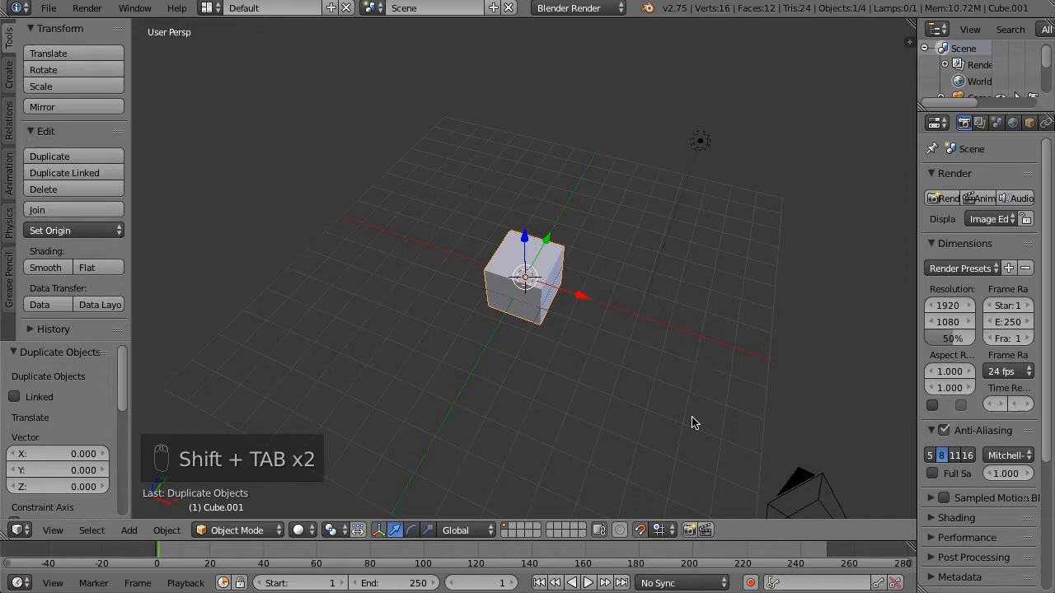
pyautogui.moveTo(656, 530)
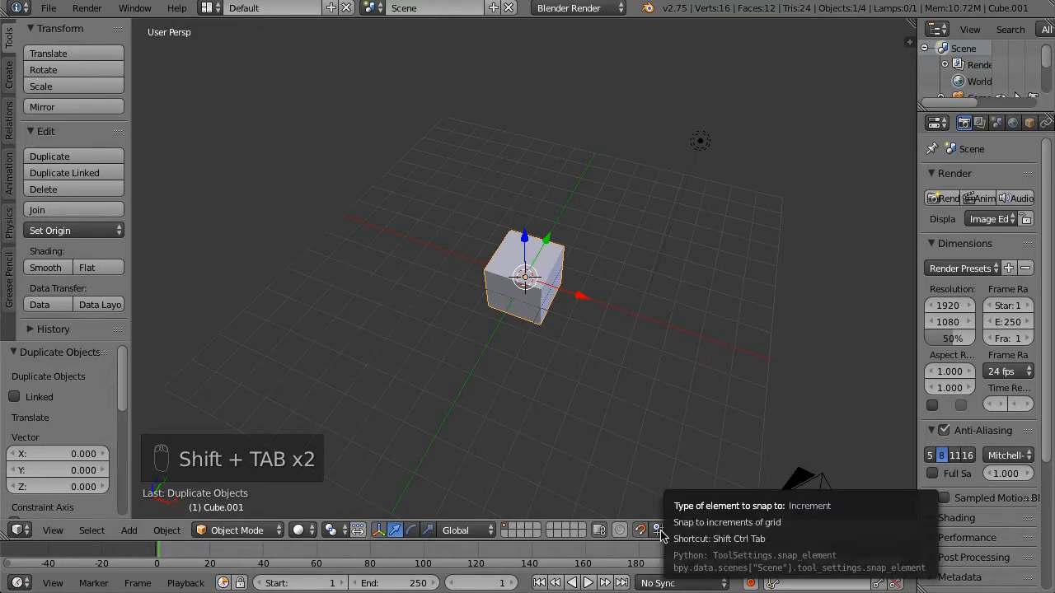
pyautogui.click(656, 530)
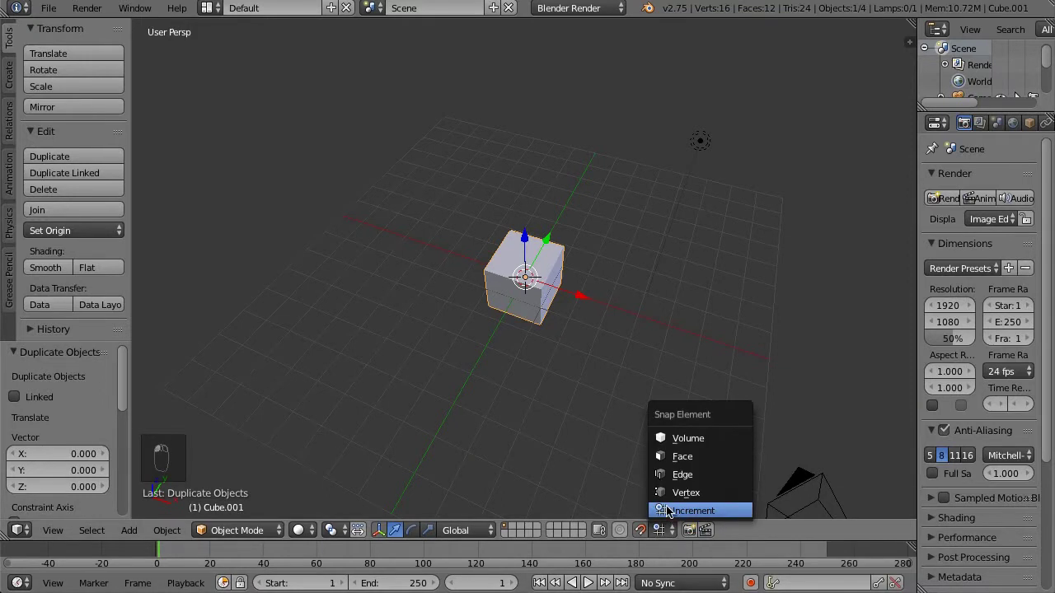
pyautogui.click(695, 510)
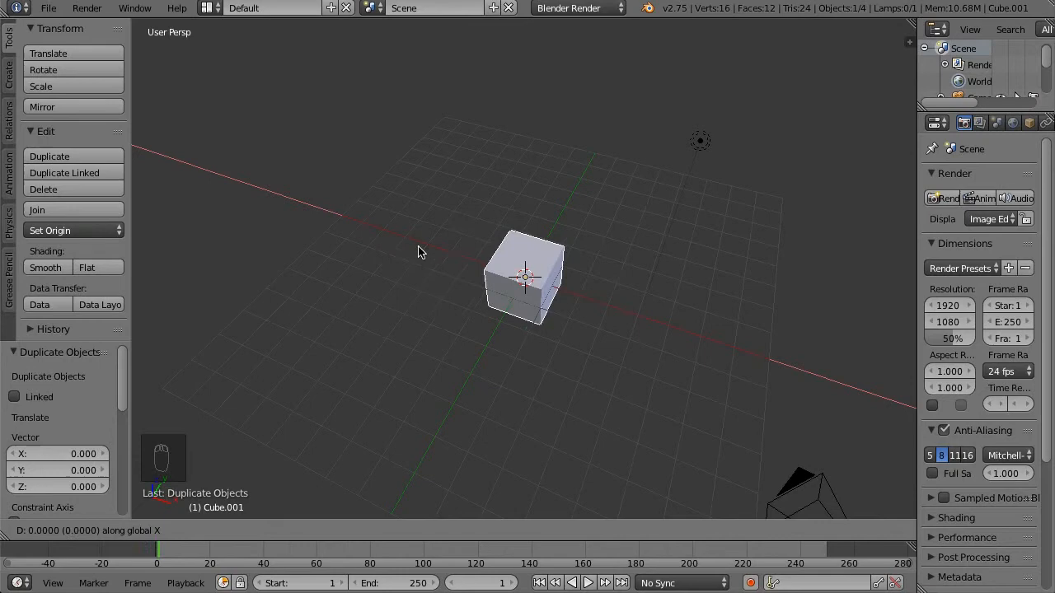
pyautogui.moveTo(525, 276); pyautogui.dragTo(637, 315)
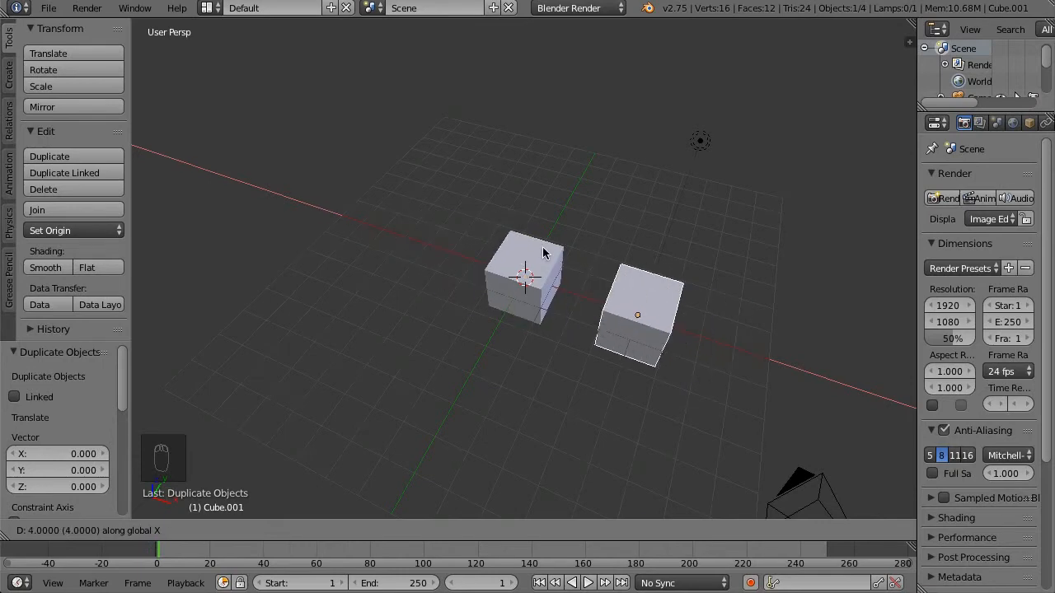
pyautogui.press('KP_1')
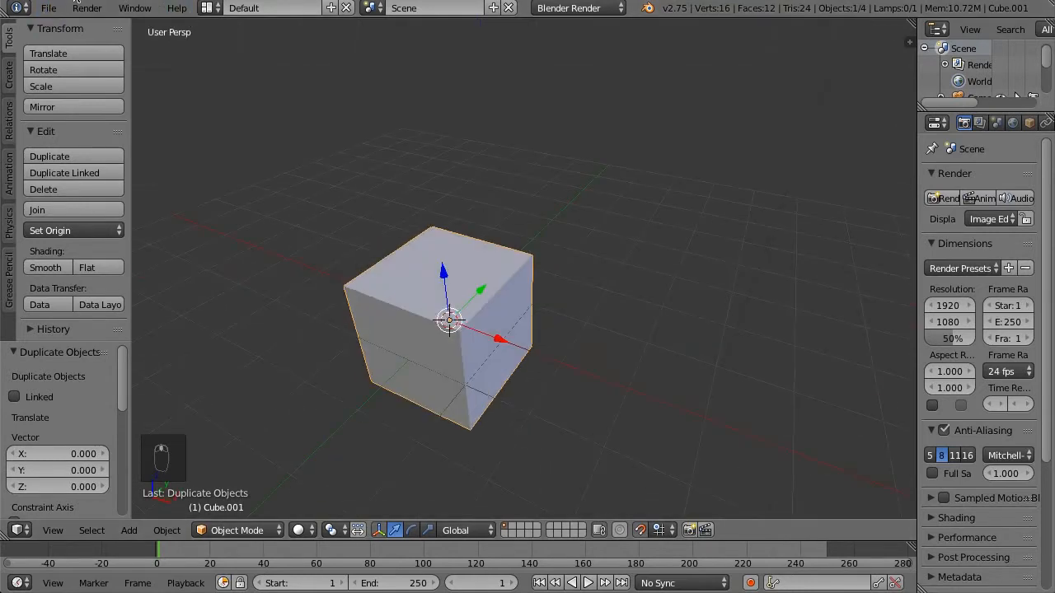
pyautogui.click(56, 8)
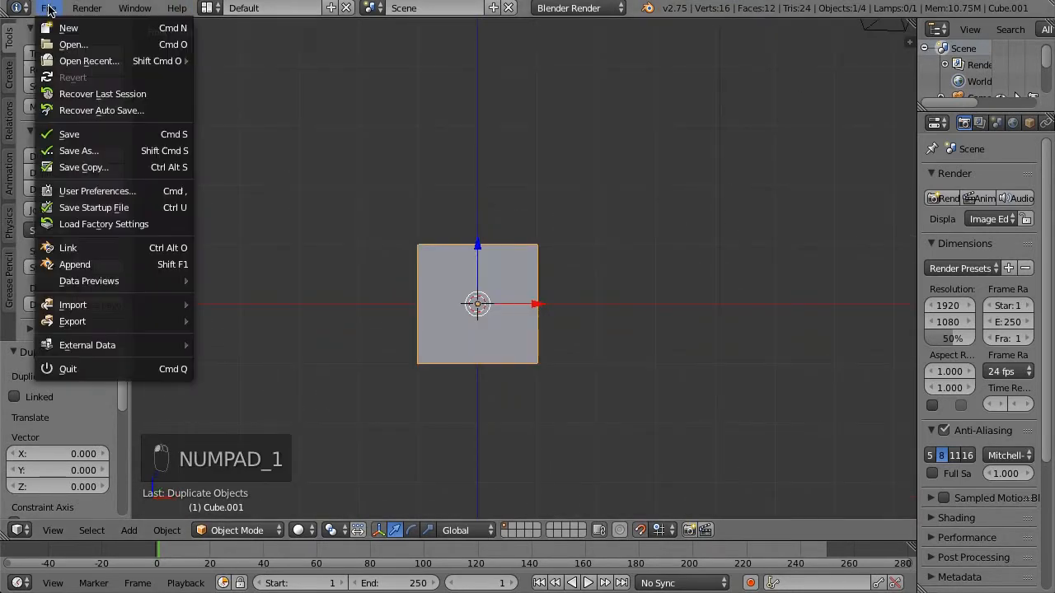
pyautogui.click(97, 190)
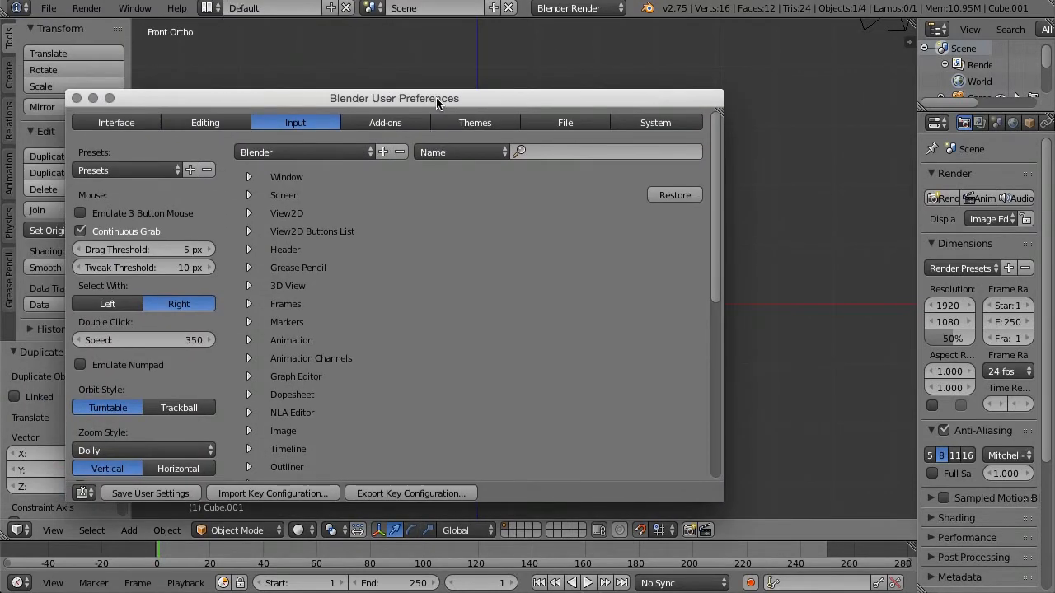
pyautogui.moveTo(655, 122)
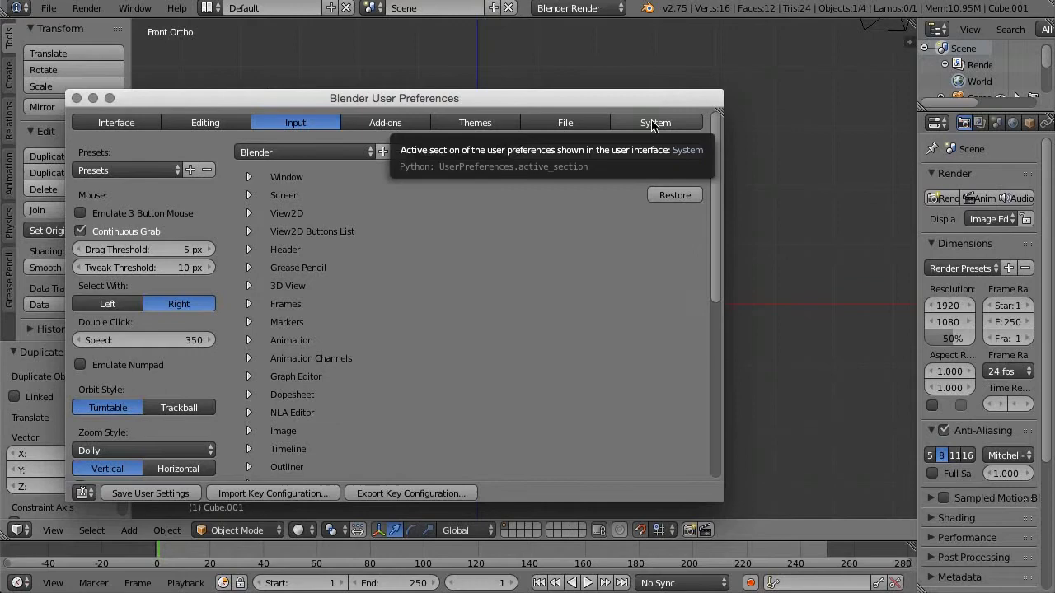
pyautogui.click(115, 122)
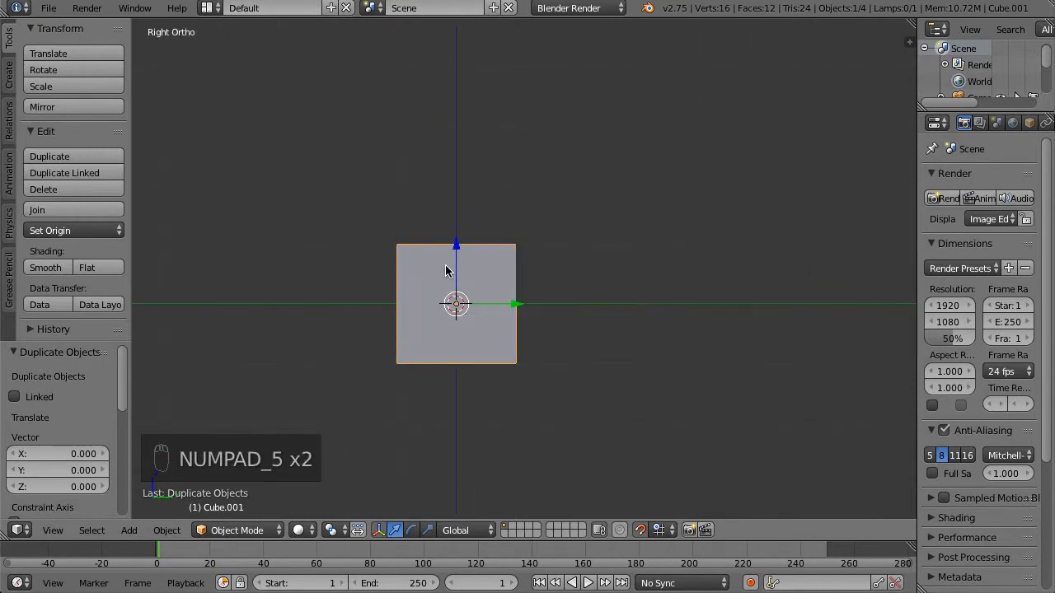
pyautogui.press('KP_1')
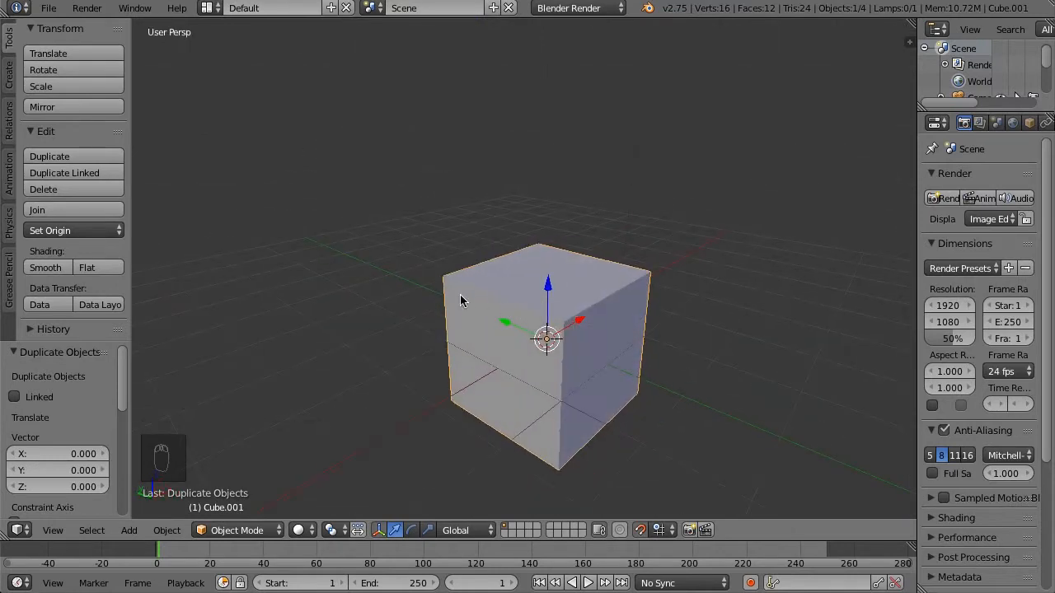
pyautogui.press('NUMPAD_1')
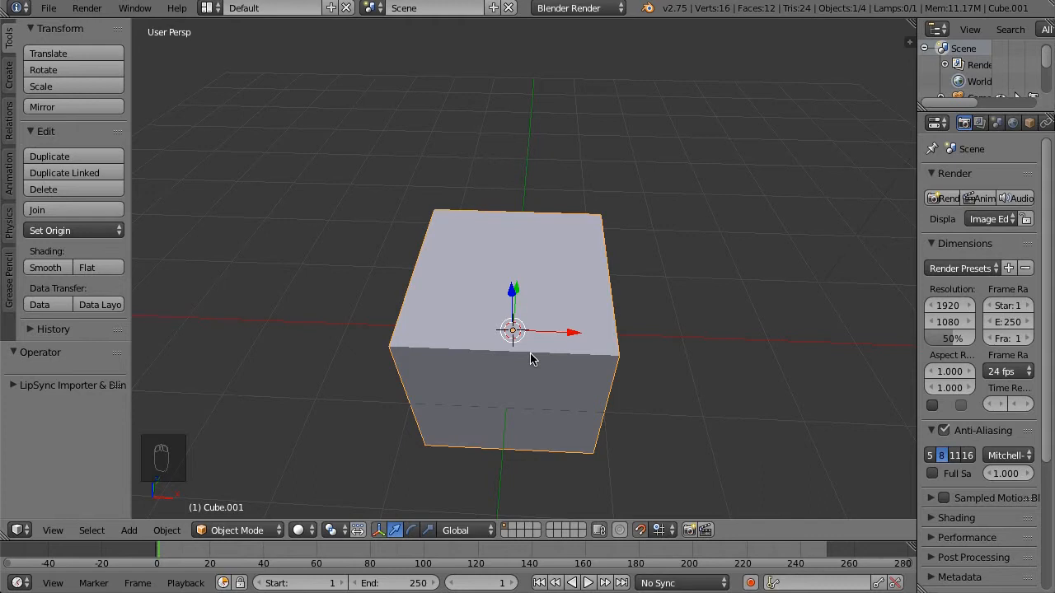
pyautogui.moveTo(573, 335)
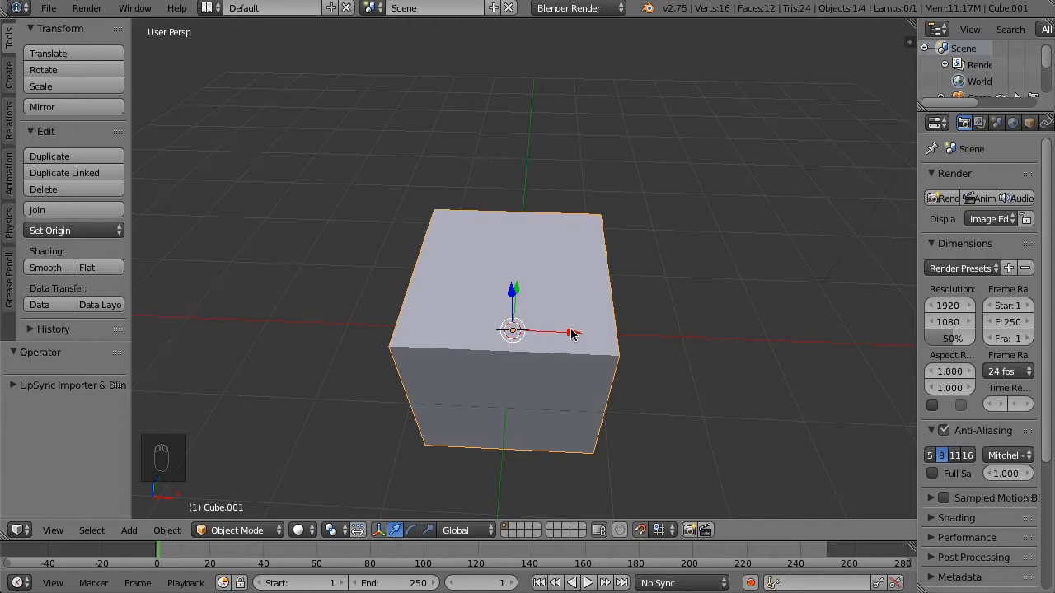
pyautogui.press('g')
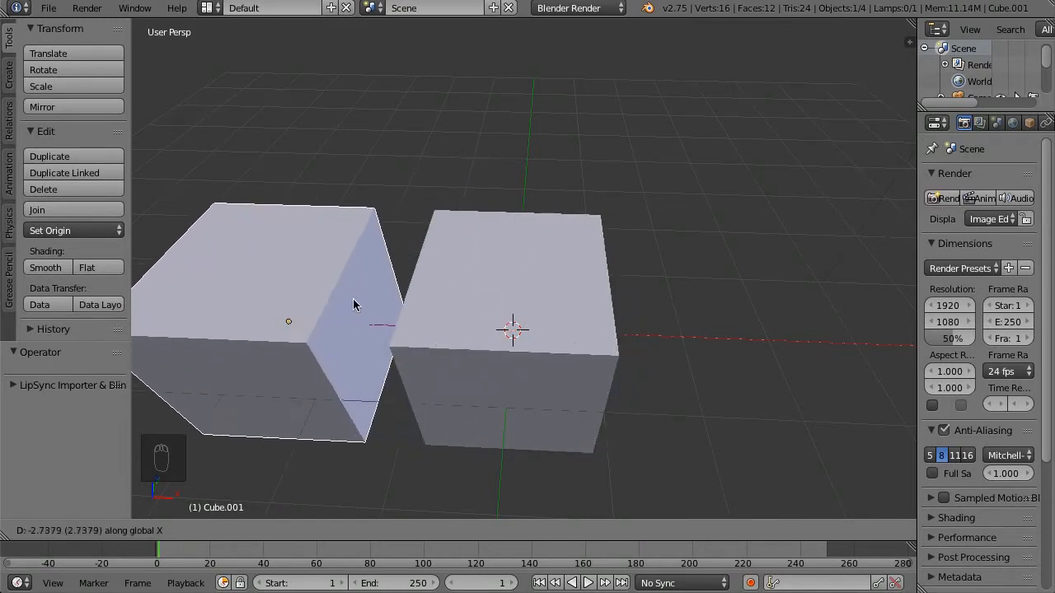
pyautogui.moveTo(354, 305); pyautogui.dragTo(540, 268)
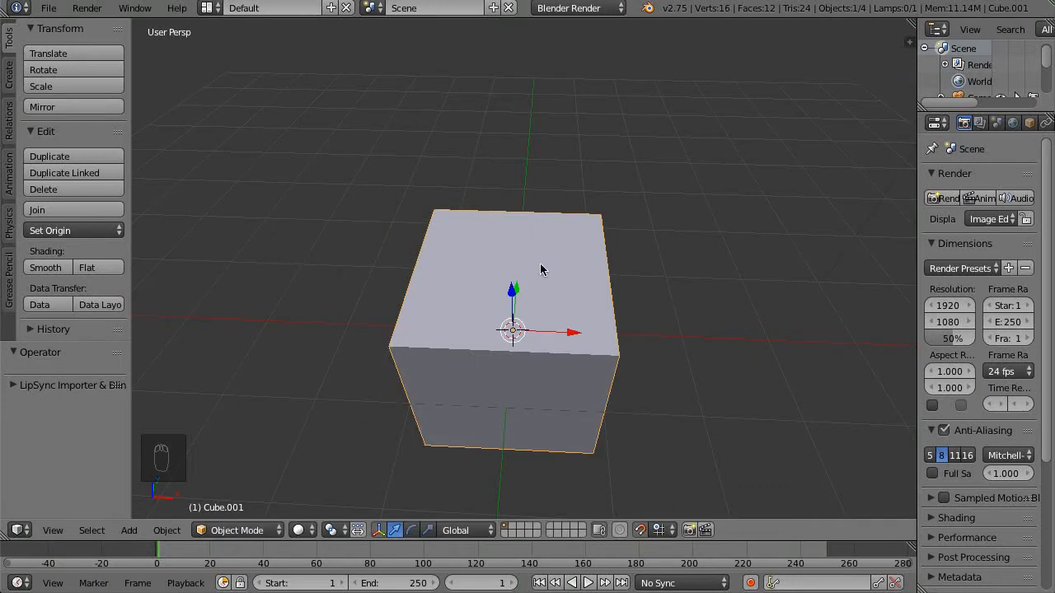
pyautogui.moveTo(665, 520)
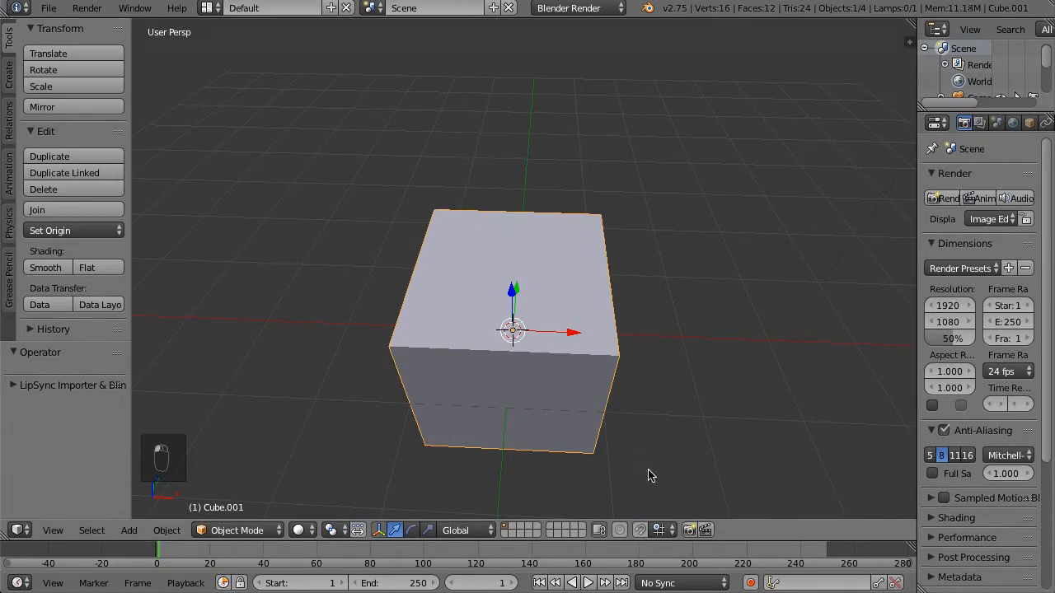
pyautogui.press('g')
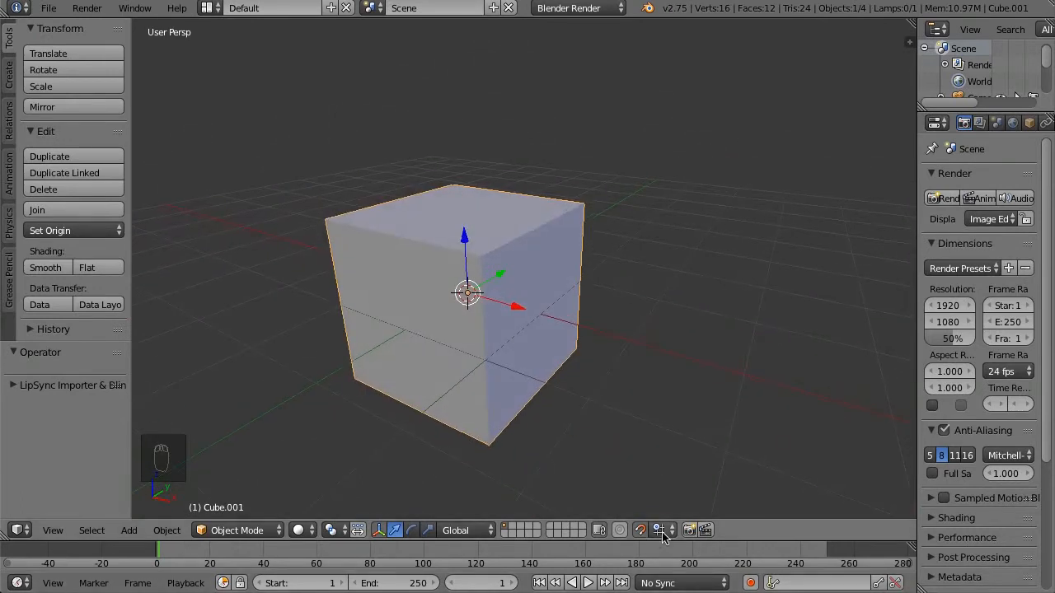
pyautogui.click(656, 528)
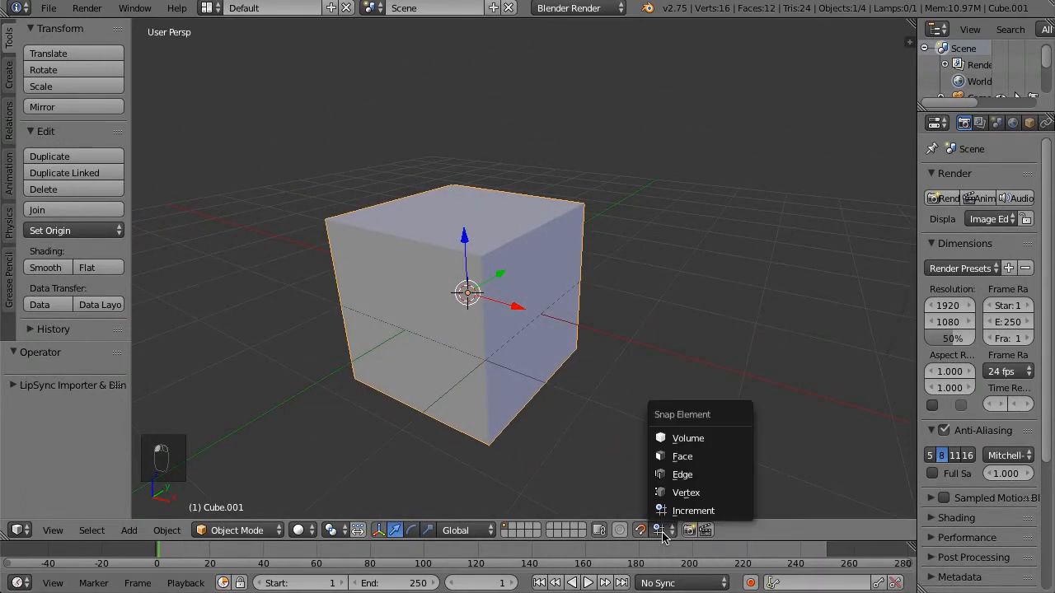
pyautogui.click(693, 510)
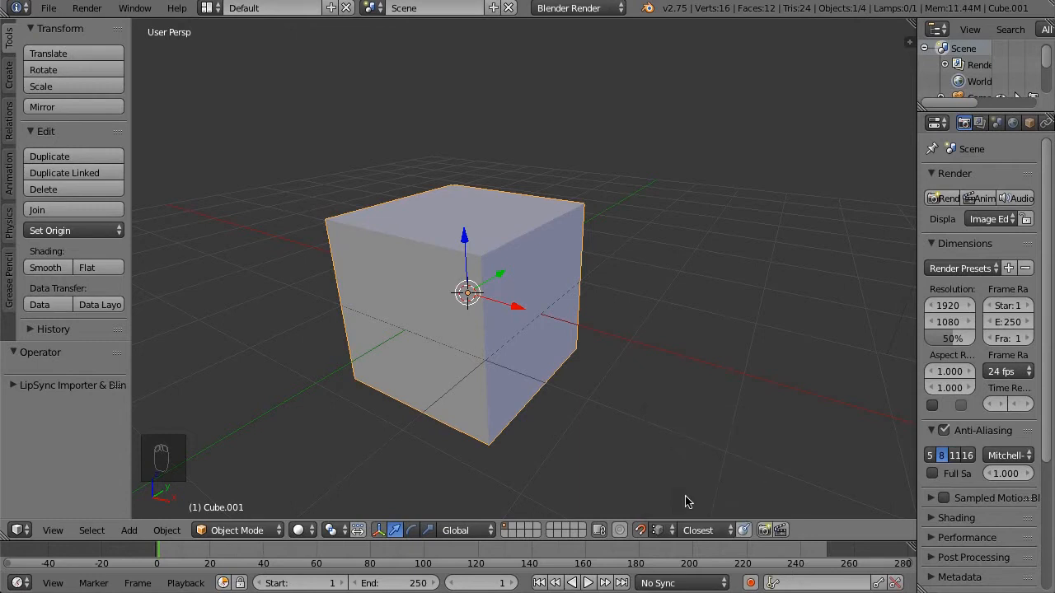
pyautogui.click(697, 530)
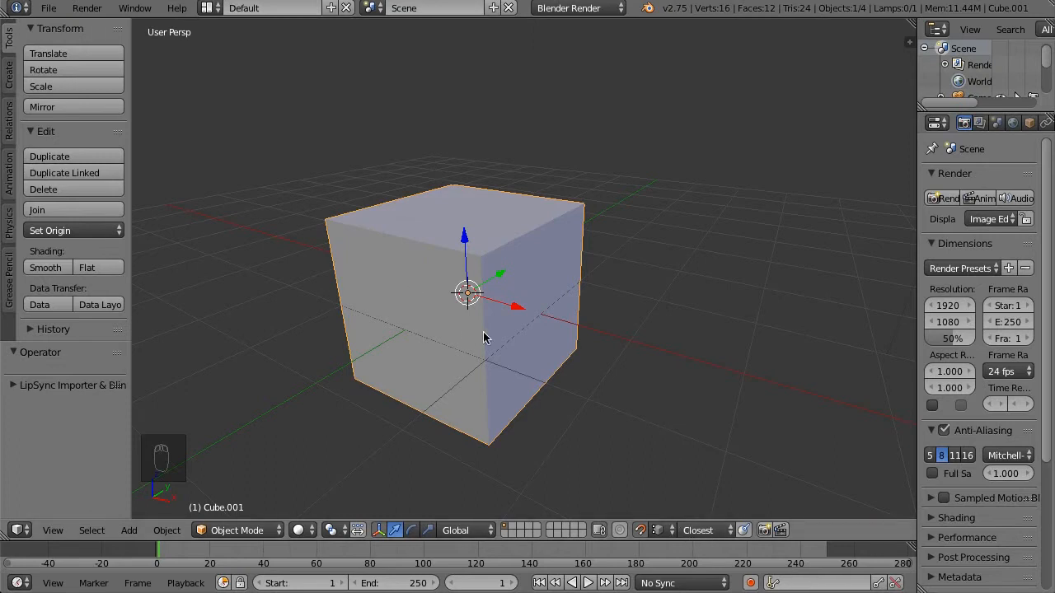
# - Move Cube.001 about 3.14 units along X beside the original cube
pyautogui.press('g')
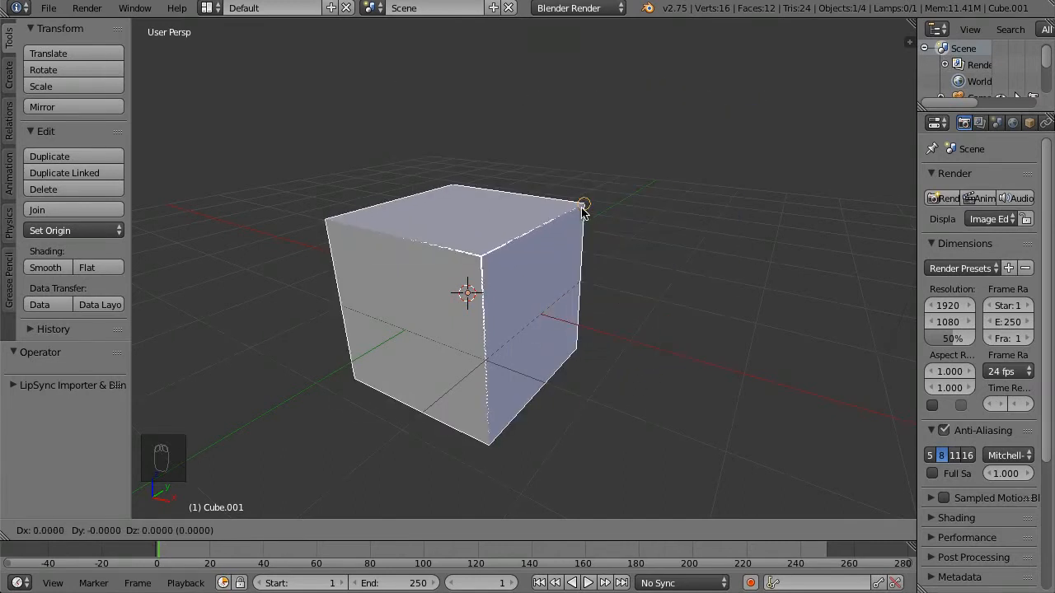
pyautogui.moveTo(343, 229)
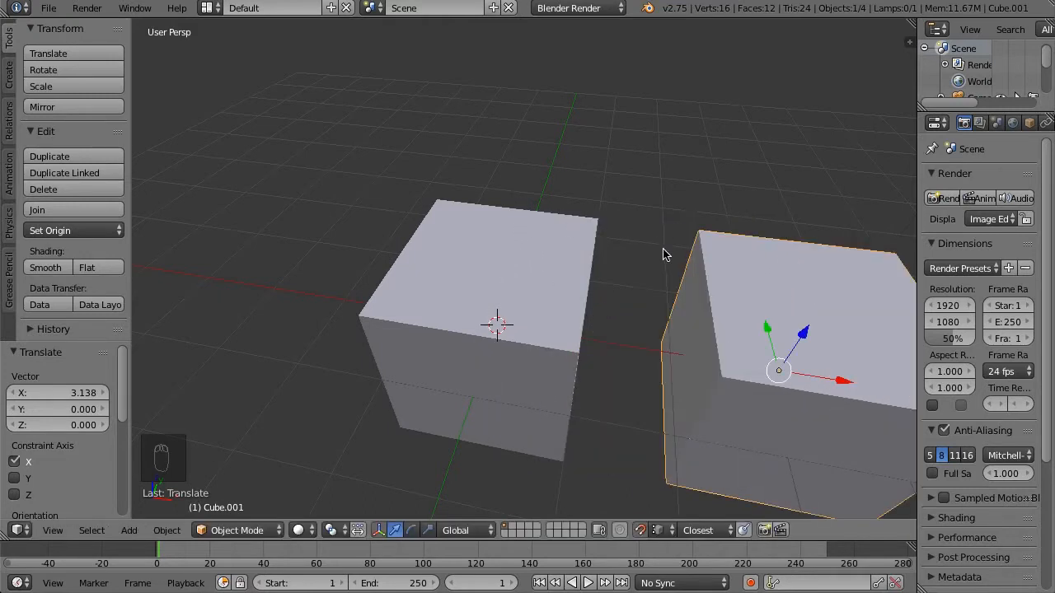
pyautogui.press('g')
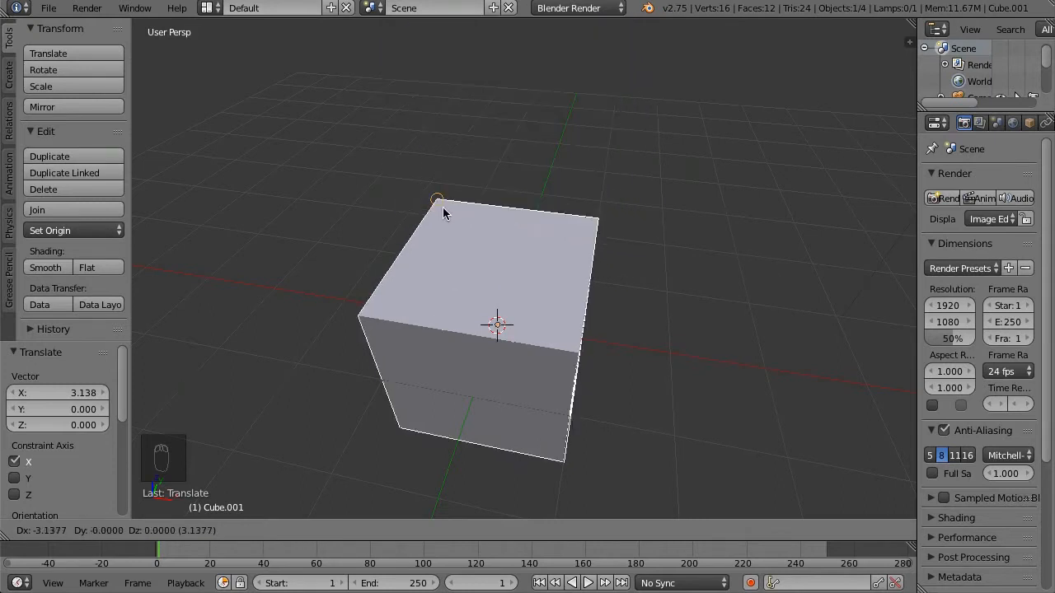
pyautogui.moveTo(439, 207)
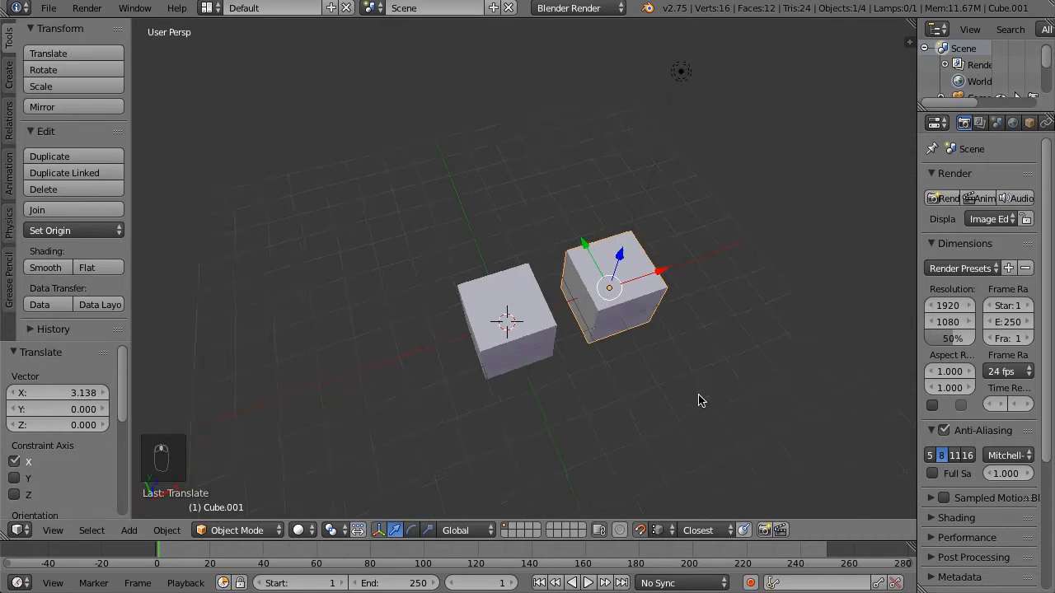
pyautogui.click(641, 530)
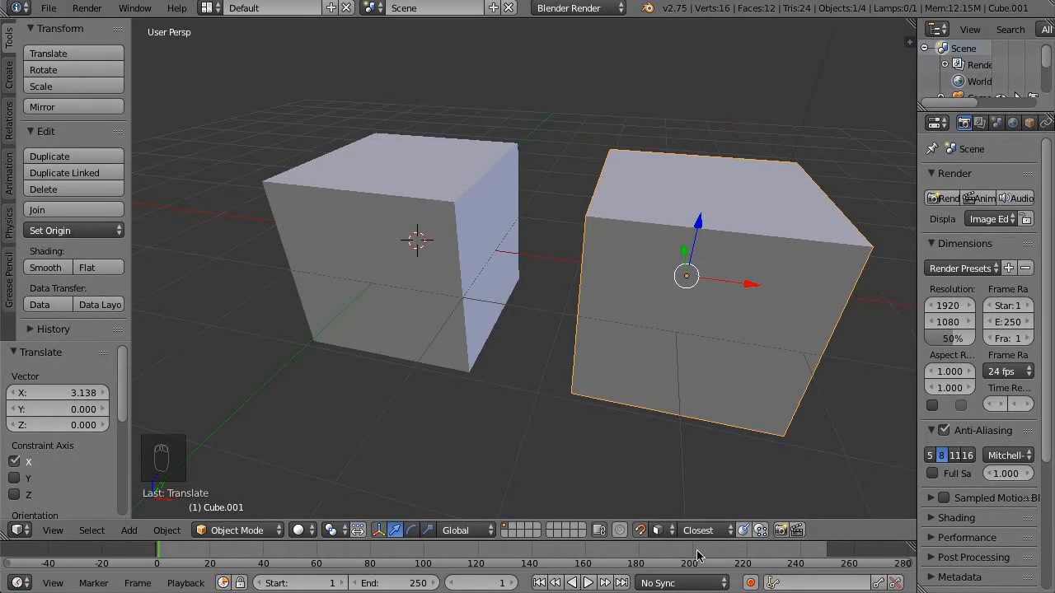
# - Look at the Vertex snap option, then delete both cubes, leaving camera and lamp
pyautogui.click(661, 529)
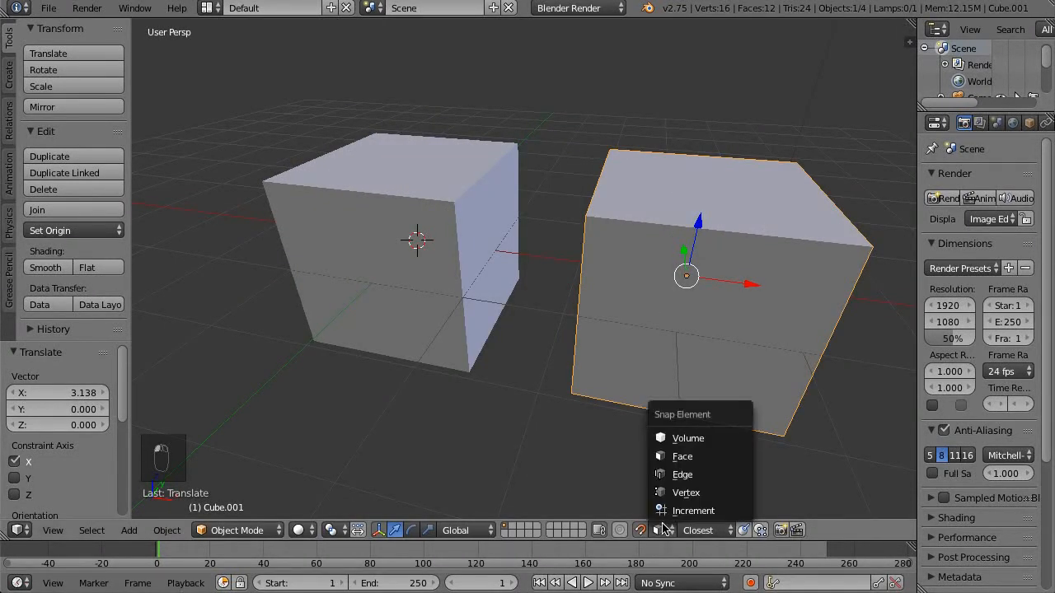
pyautogui.moveTo(702, 457)
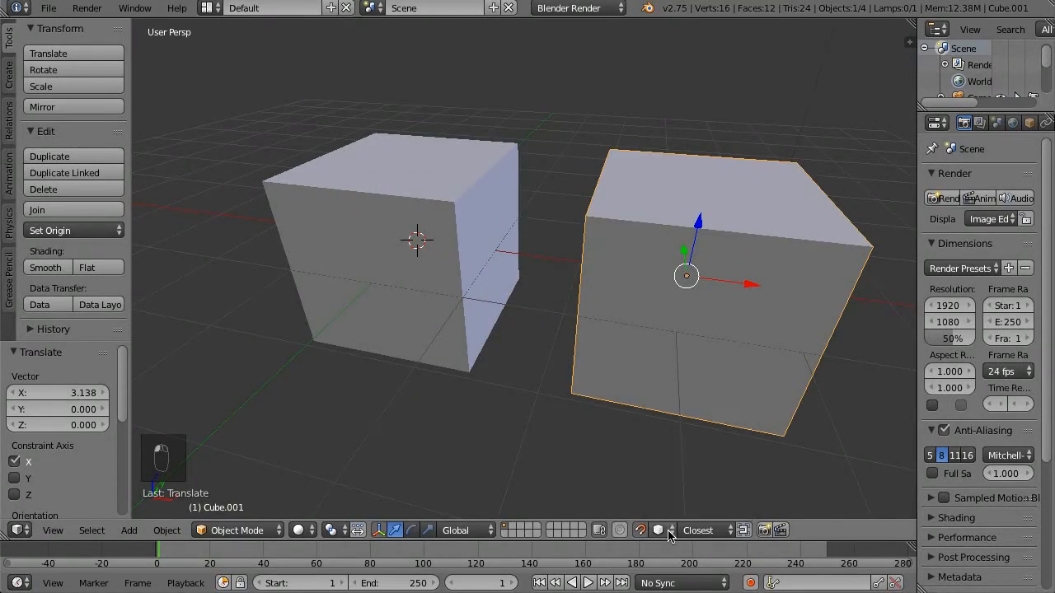
pyautogui.click(640, 530)
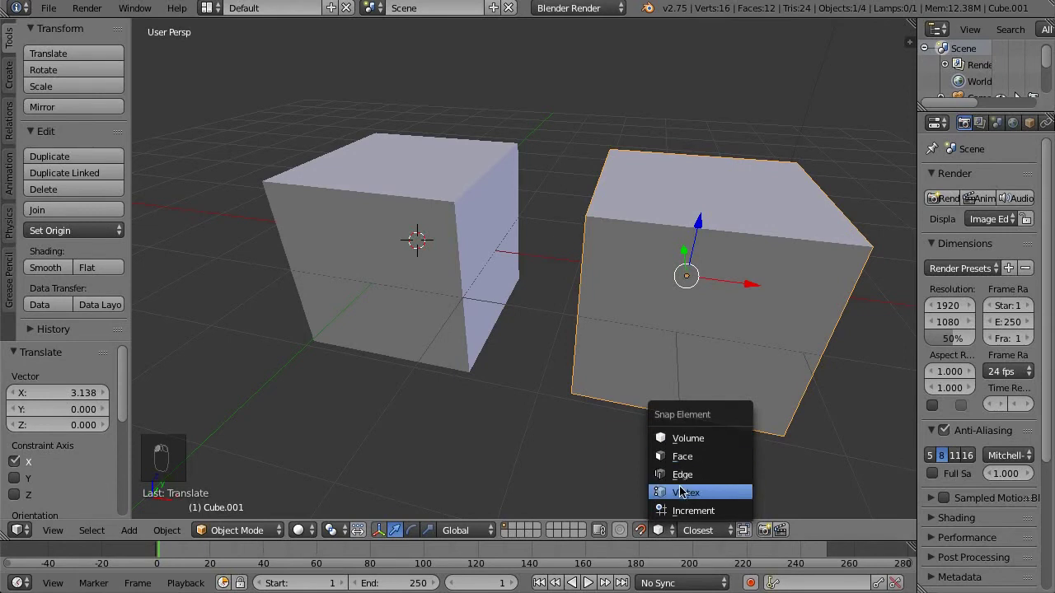
pyautogui.moveTo(685, 492)
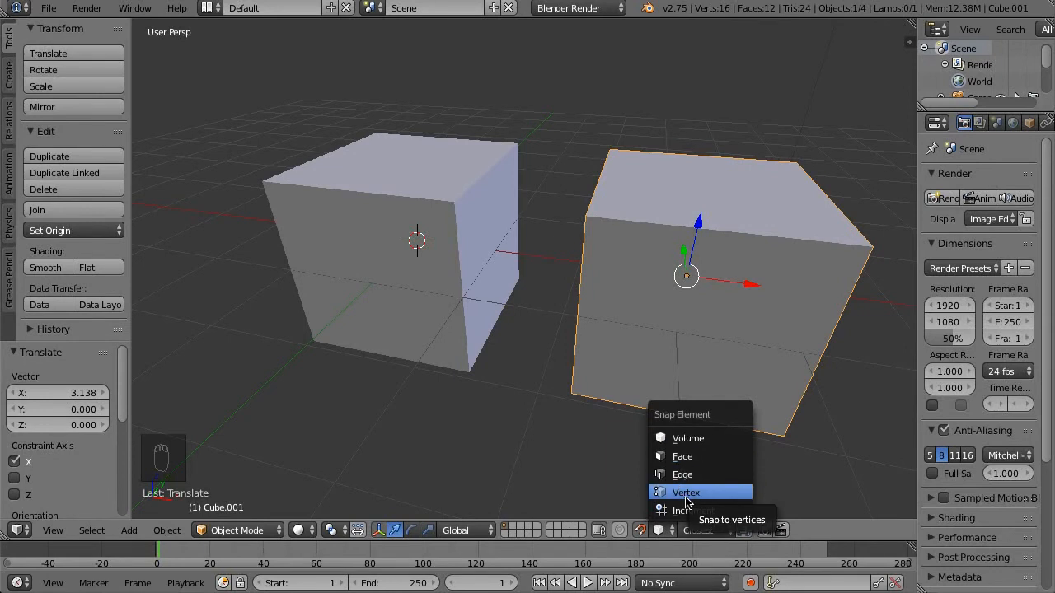
pyautogui.press('G')
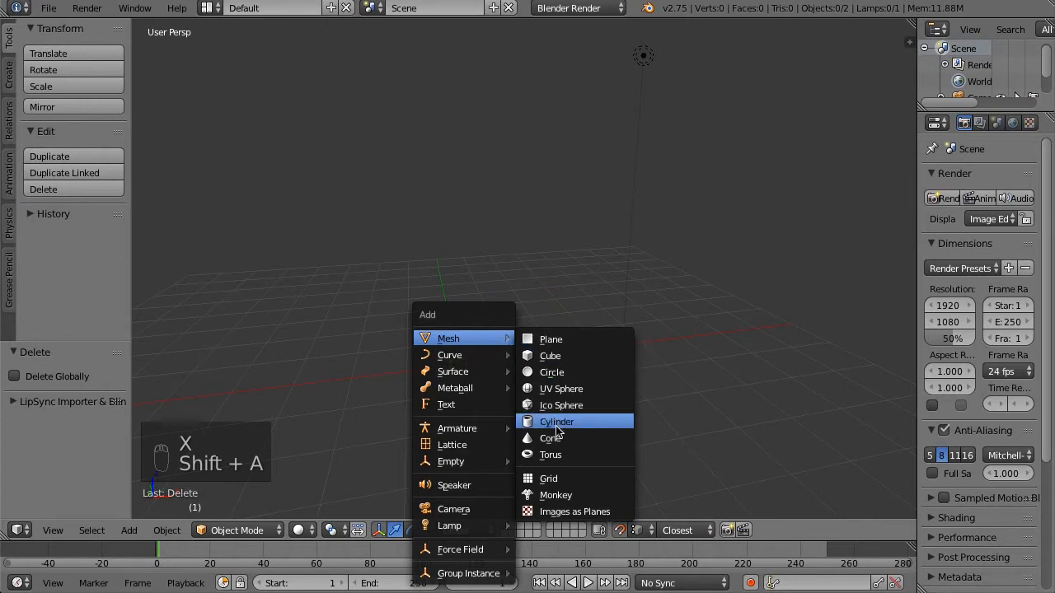
# - Add a cylinder with a duplicate raised about 5.14 units, then enter its Edit Mode
pyautogui.click(556, 421)
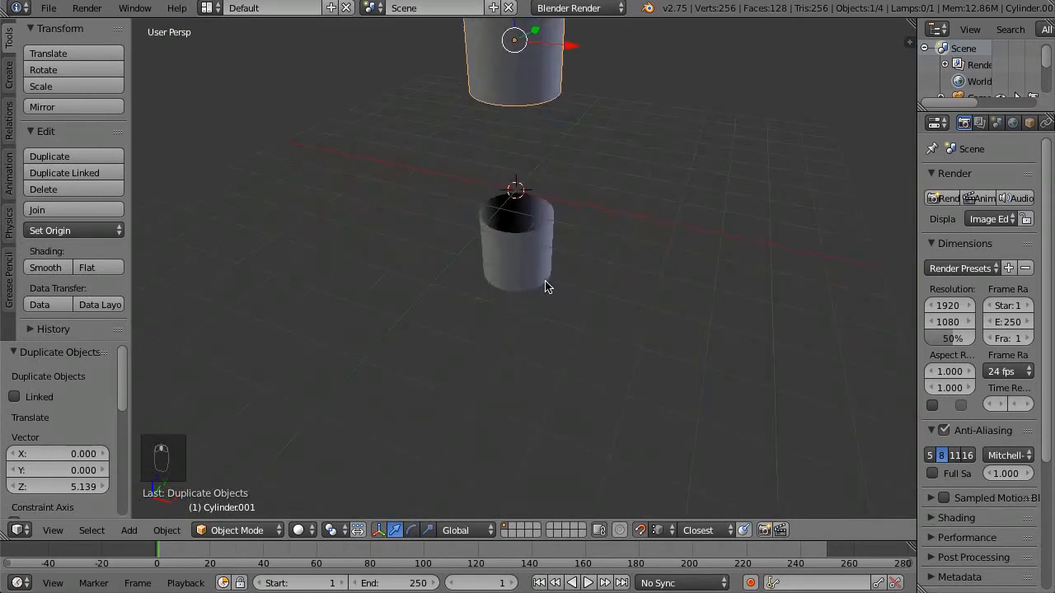
pyautogui.moveTo(543, 288); pyautogui.dragTo(577, 247)
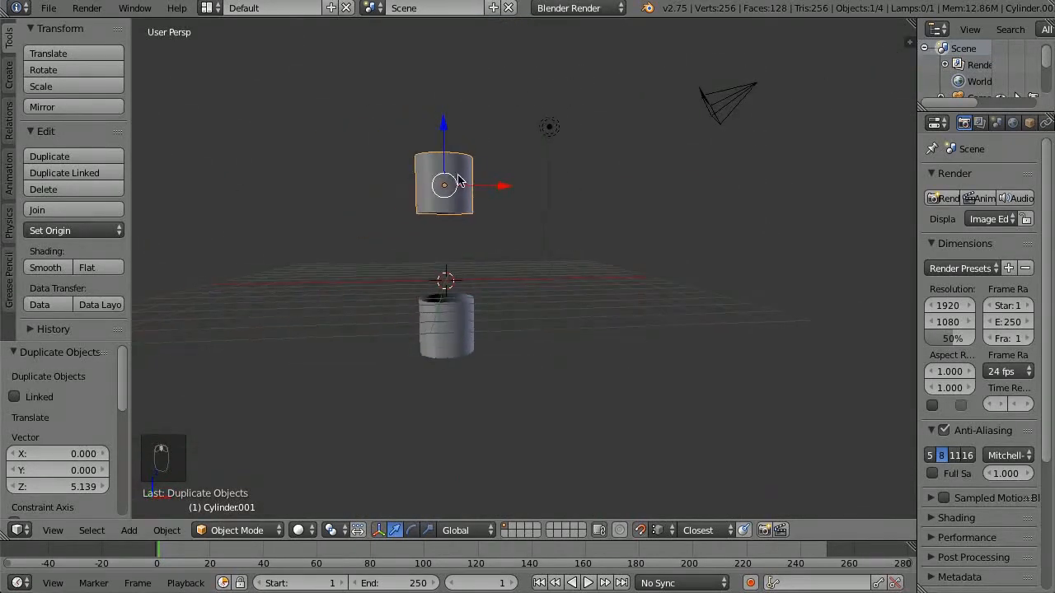
pyautogui.press('Tab')
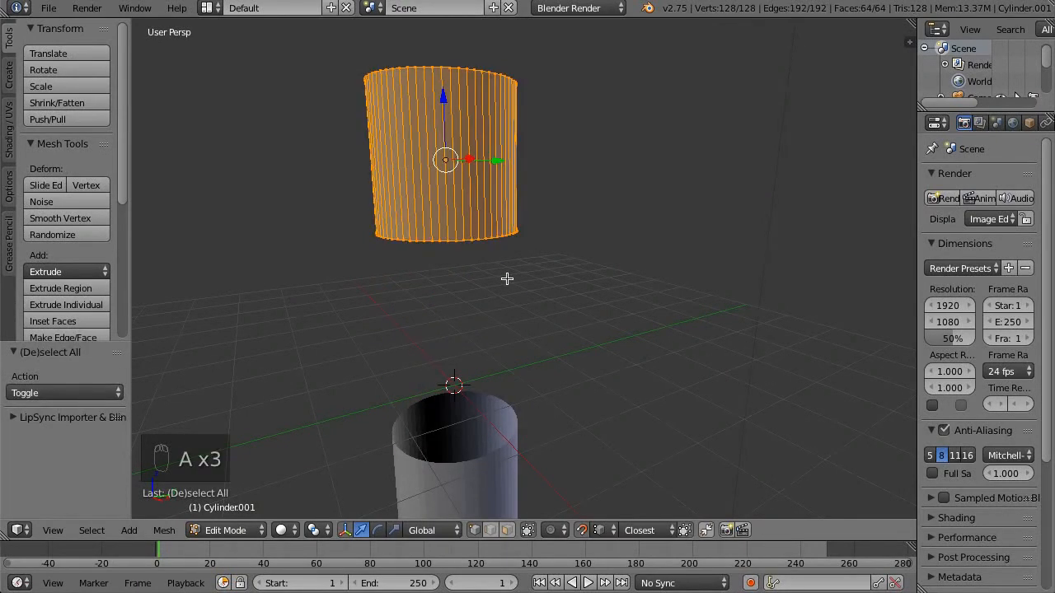
# - Vertex-snap the upper cylinder's mesh onto the lower one and join both with Ctrl+J
pyautogui.press('g')
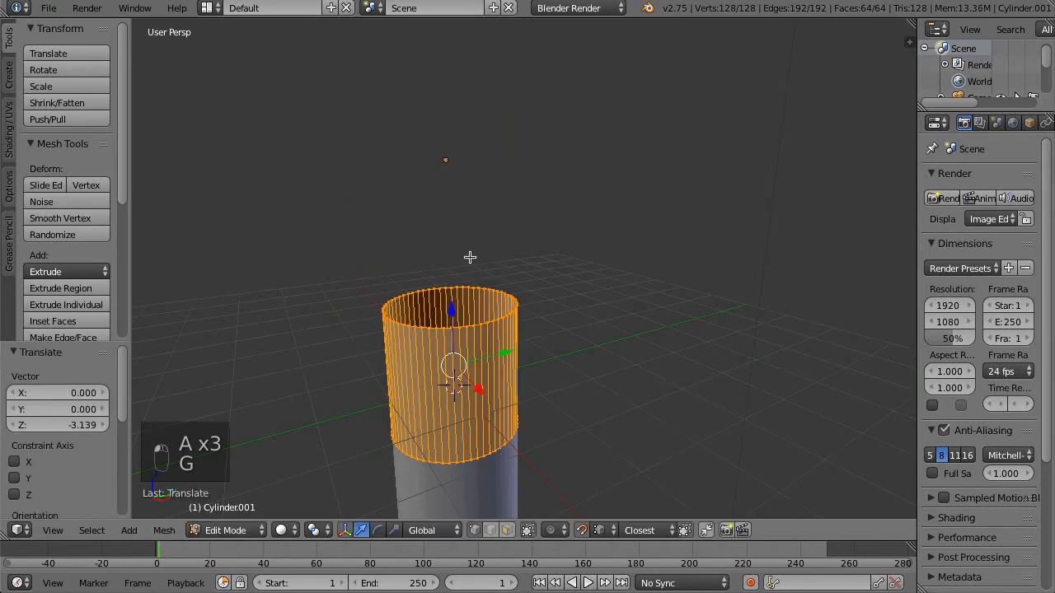
pyautogui.press('Tab')
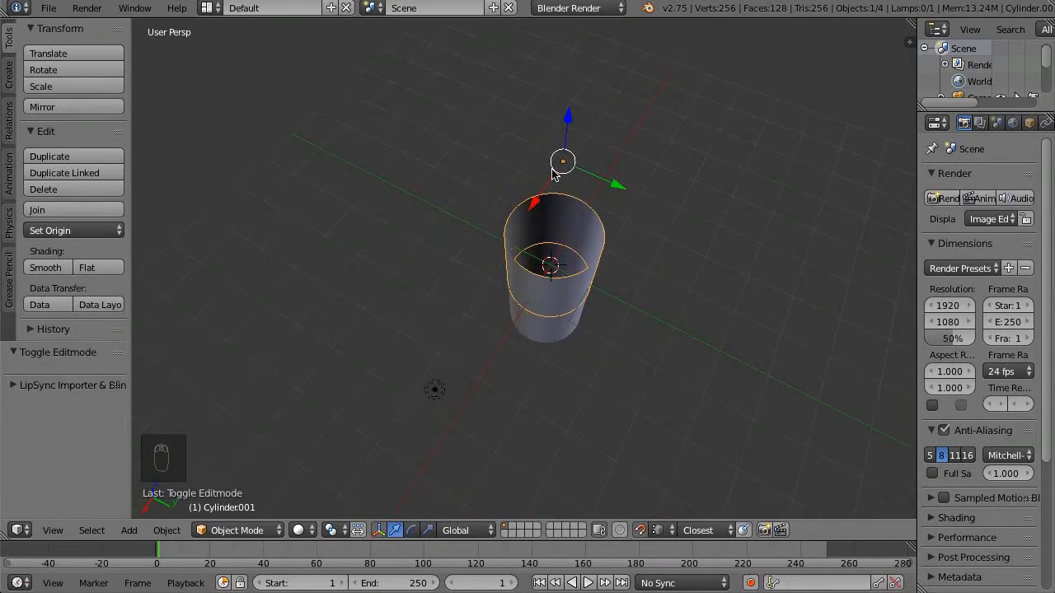
pyautogui.moveTo(543, 169)
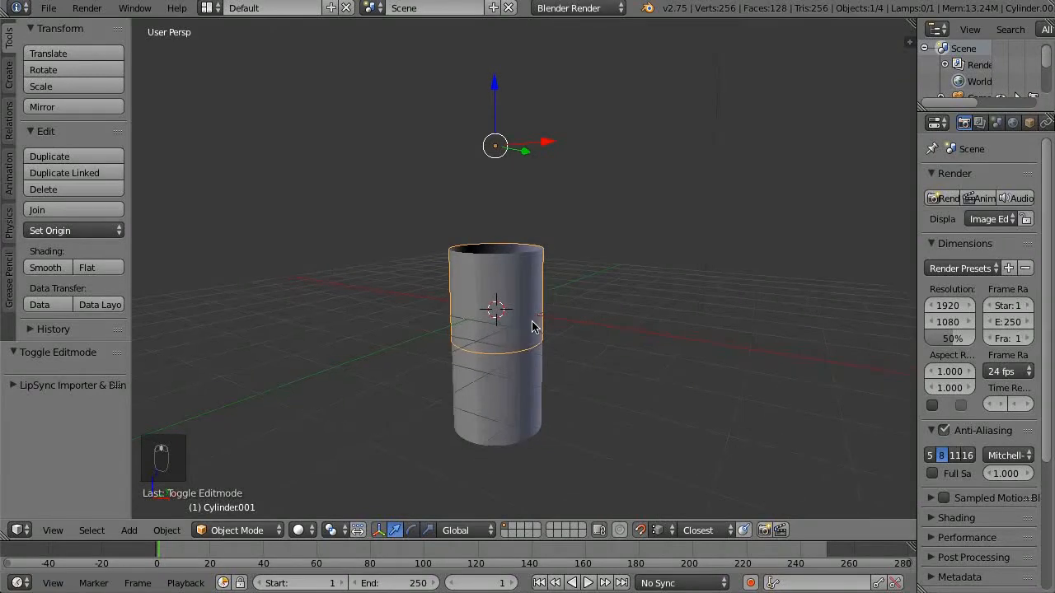
pyautogui.moveTo(531, 327); pyautogui.dragTo(539, 356)
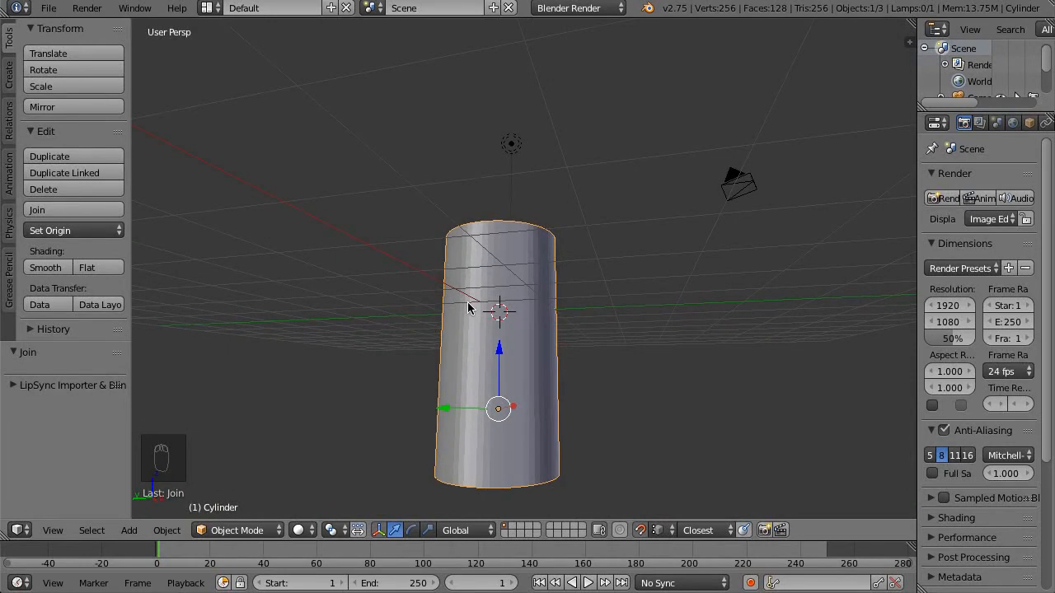
# - Run Remove Doubles in Edit Mode, merging 64 seam vertices into a 192-vertex mesh
pyautogui.press('Tab')
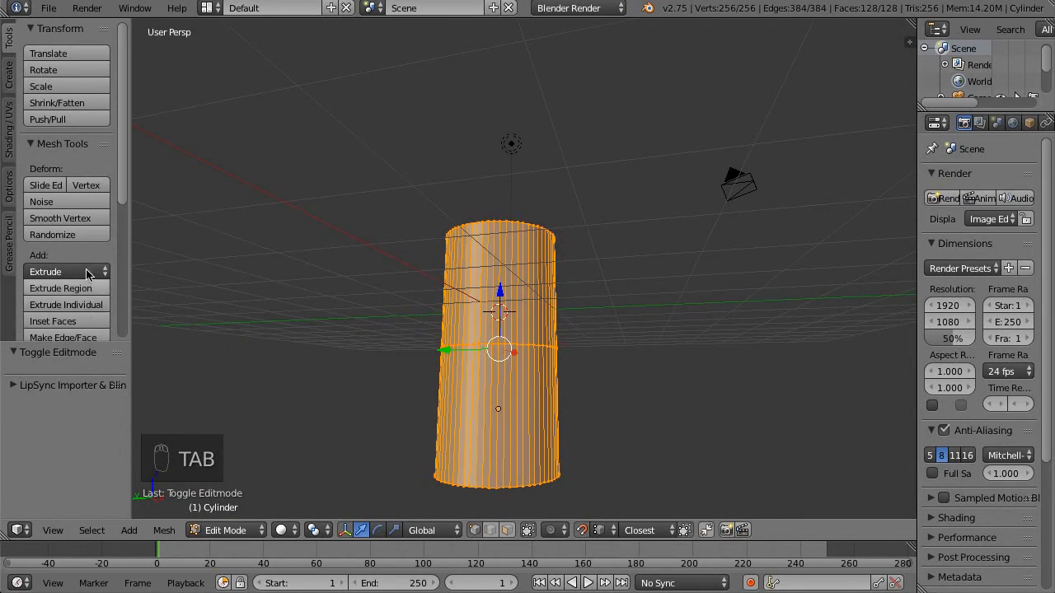
pyautogui.click(66, 325)
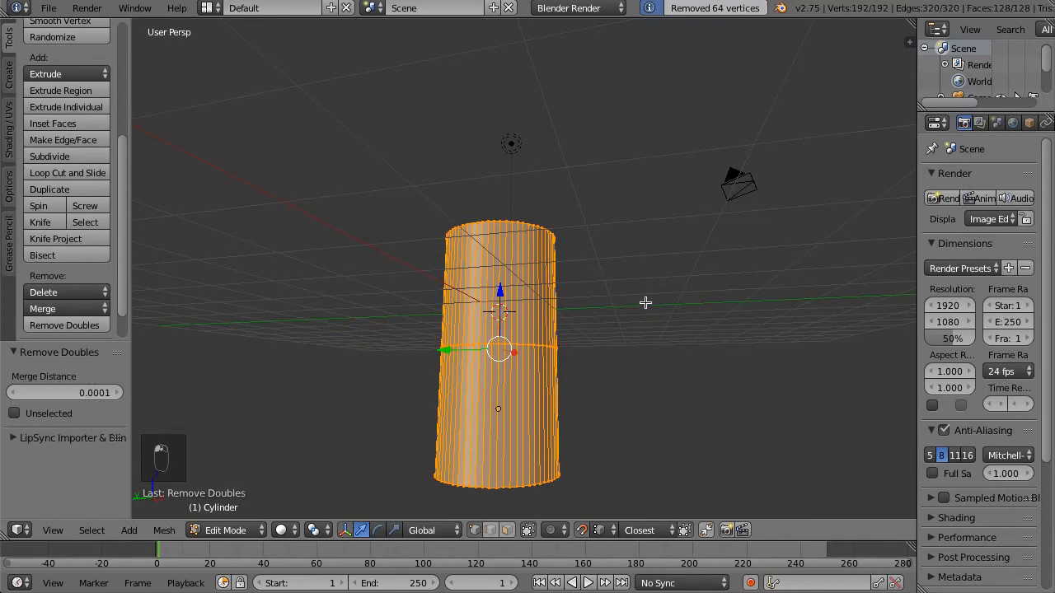
pyautogui.press('Tab')
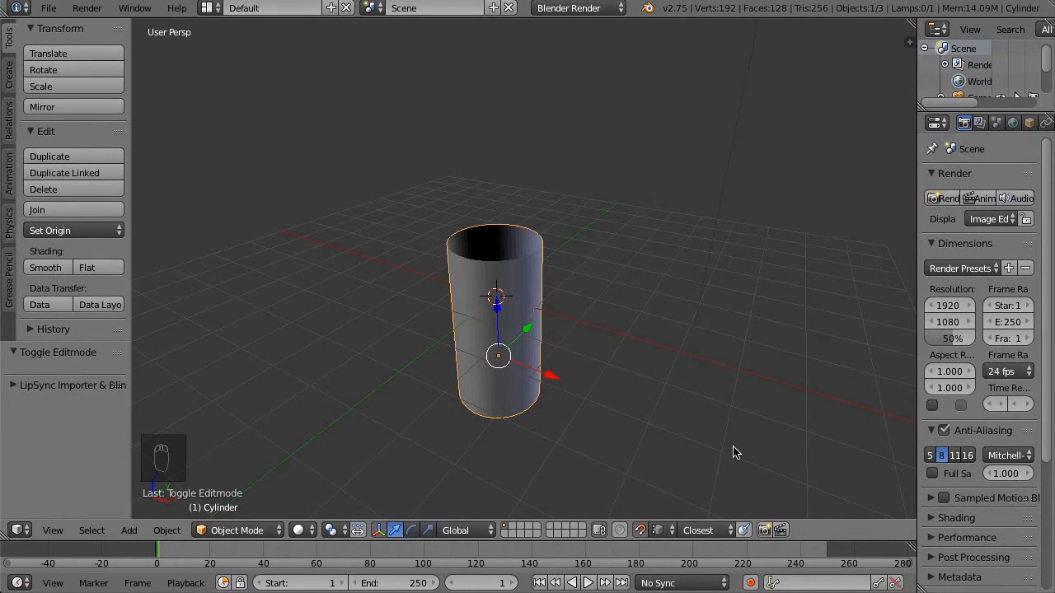
# - Set Snap Element to Increment and raise the joined cylinder one unit along Z
pyautogui.click(656, 530)
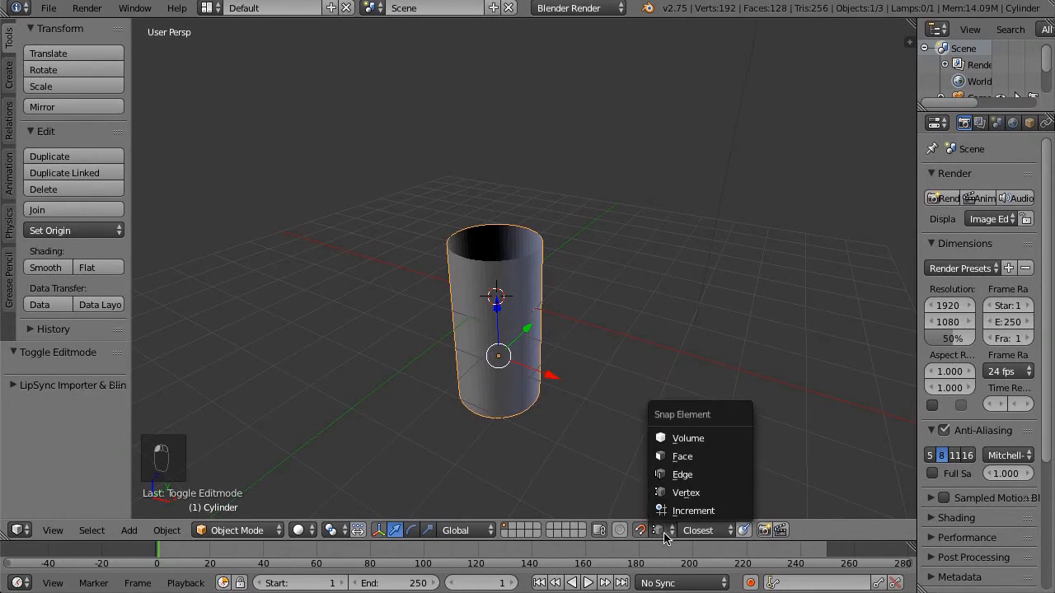
pyautogui.click(663, 530)
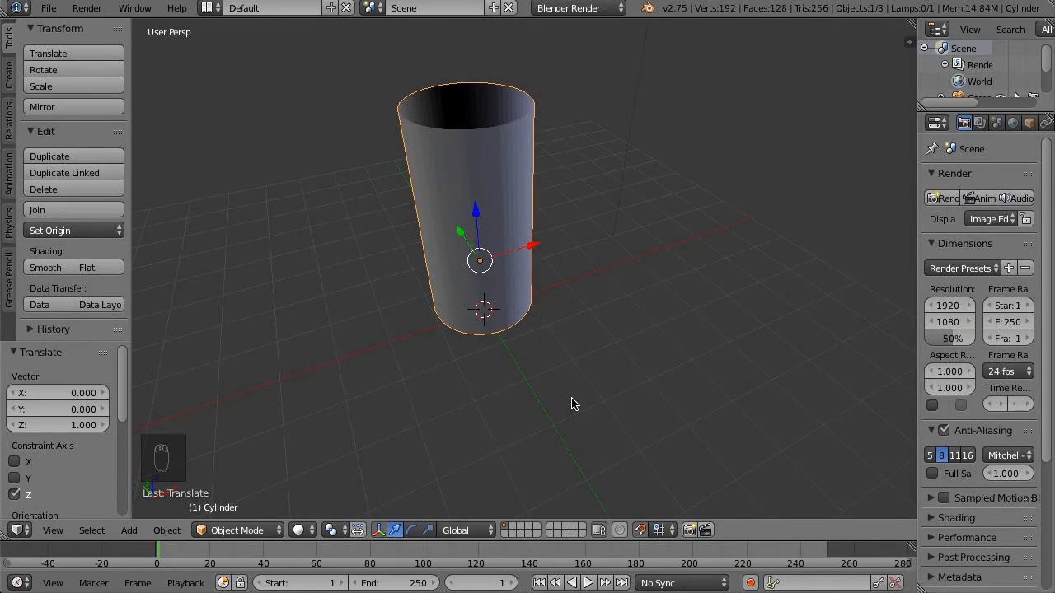
pyautogui.moveTo(578, 404)
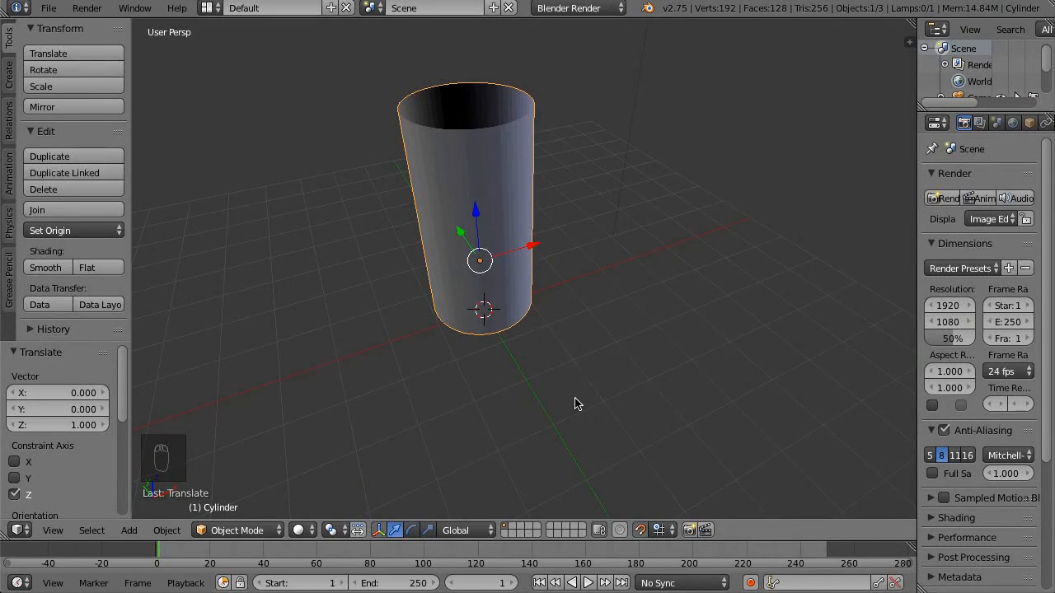